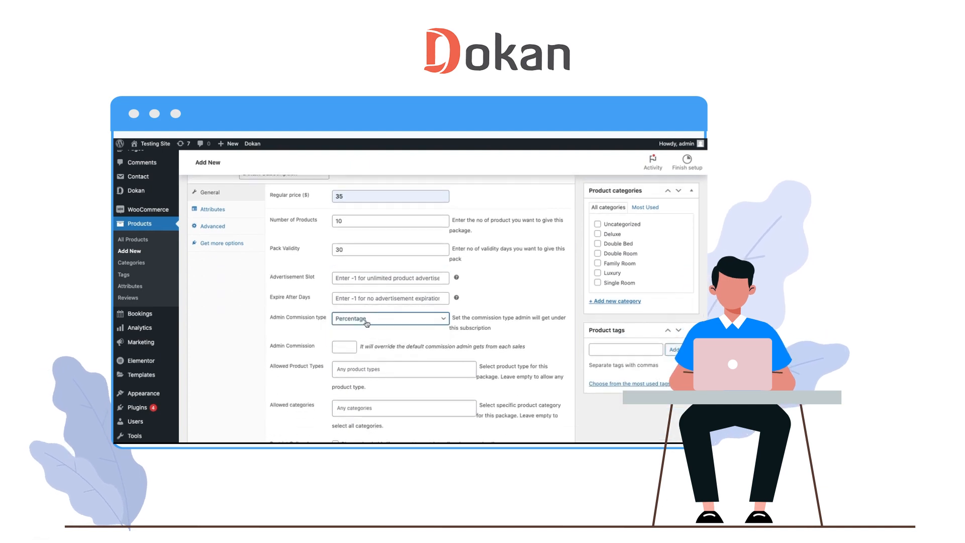
Step: Set combined 5% + 15 commission for variable products with weekly recurring billing and a cycle stop
{"action": "left_click", "coordinate": [390, 318]}
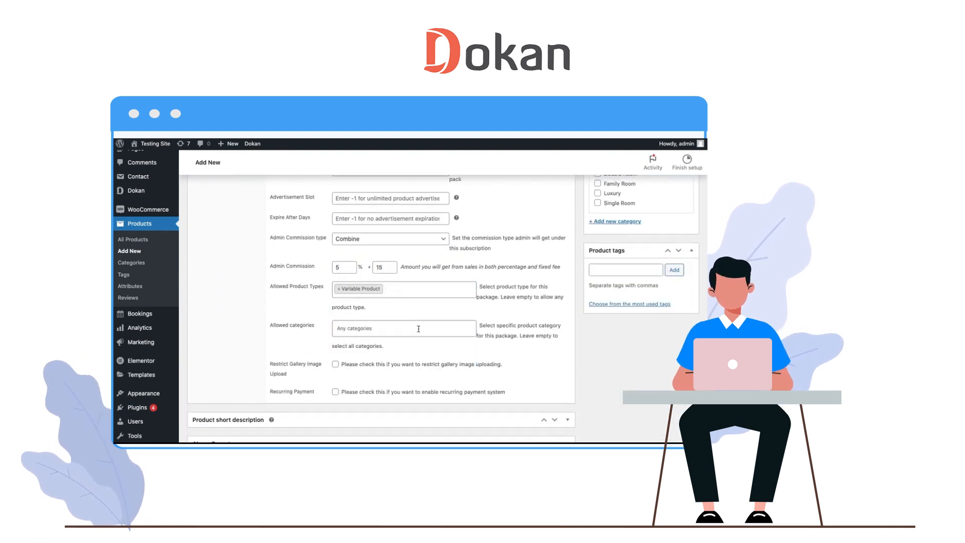
{"action": "left_click", "coordinate": [335, 307]}
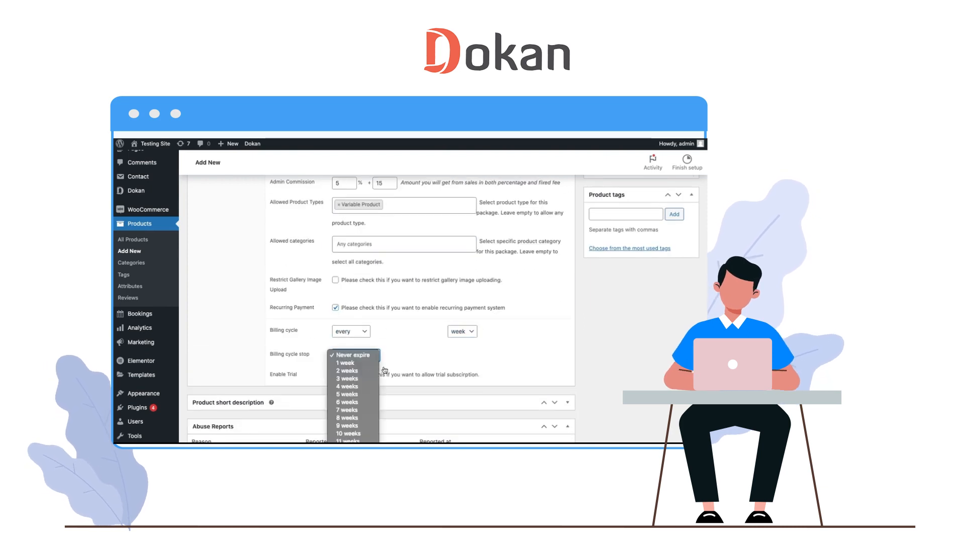
{"action": "left_click", "coordinate": [356, 355]}
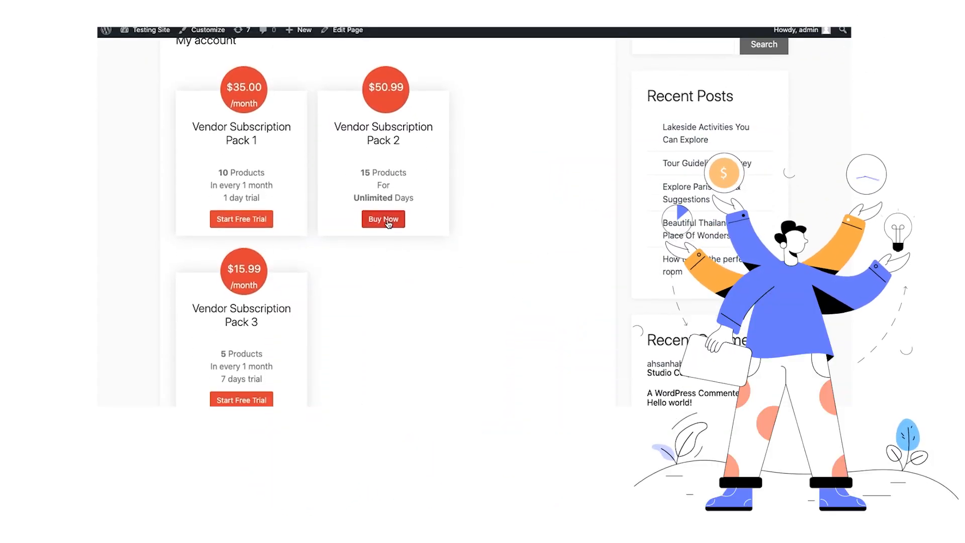
Step: Buy Vendor Subscription Pack 2 and review its $50.99 order on the checkout page
{"action": "left_click", "coordinate": [383, 219]}
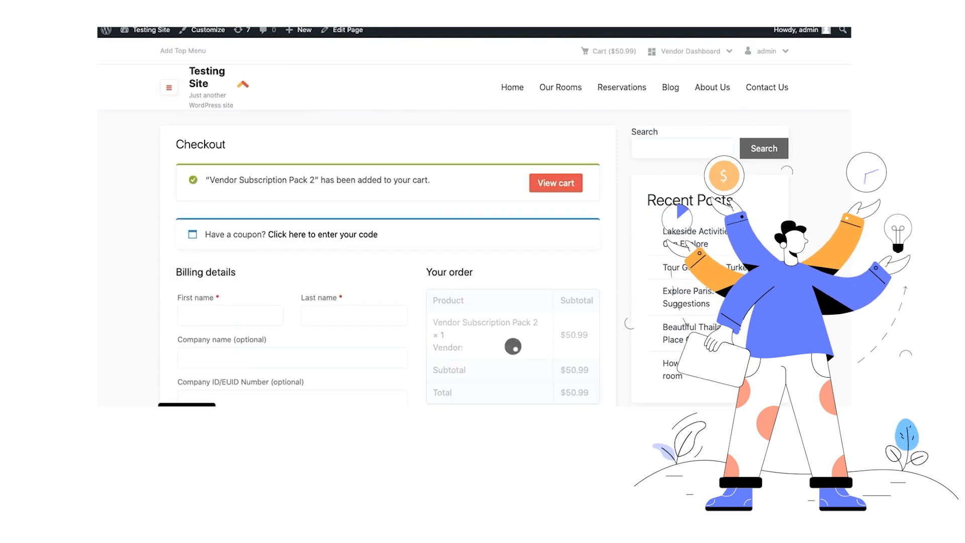
{"action": "scroll", "scroll_direction": "down", "scroll_amount": 3}
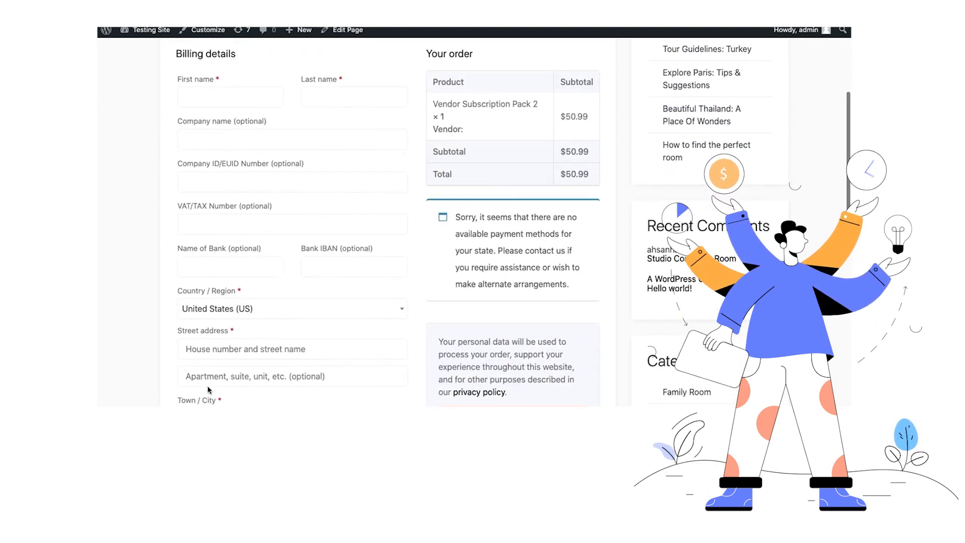